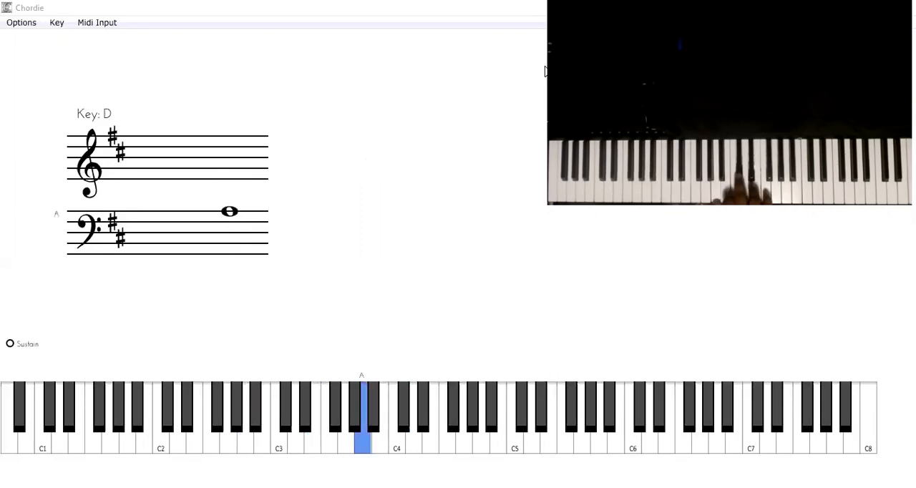
left_click(404, 408)
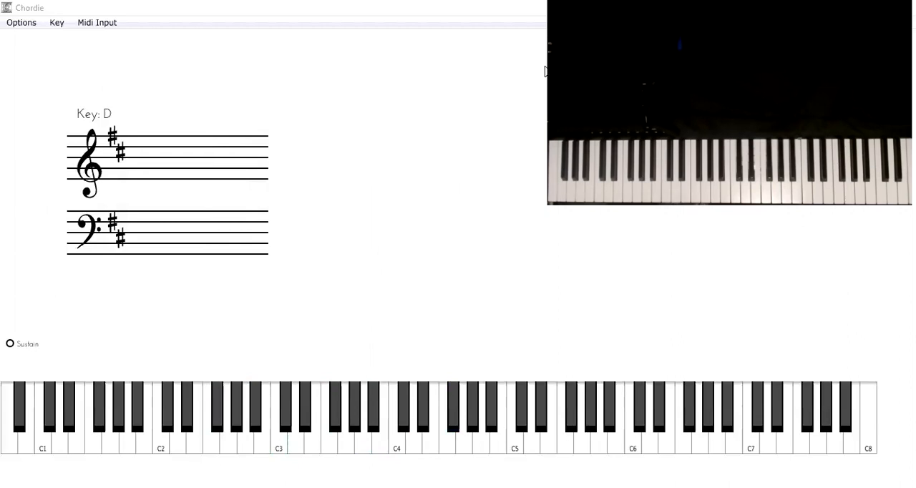
mouse_move(529, 134)
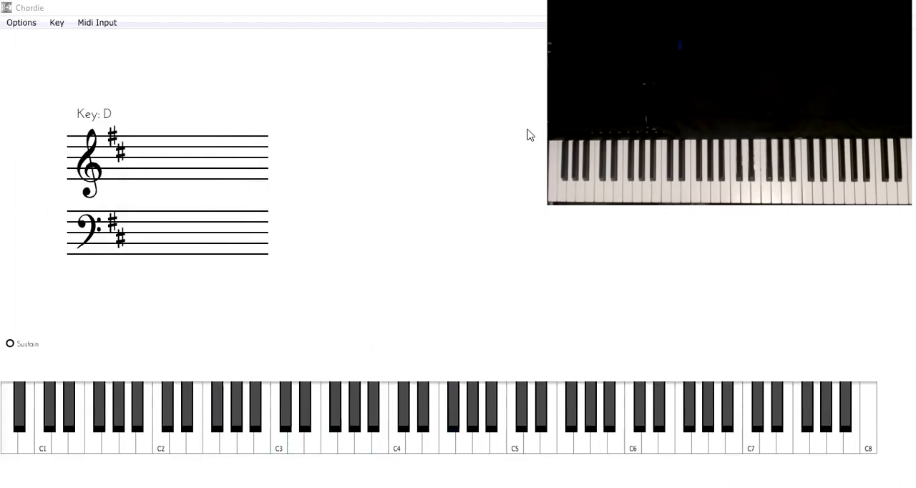
mouse_move(767, 243)
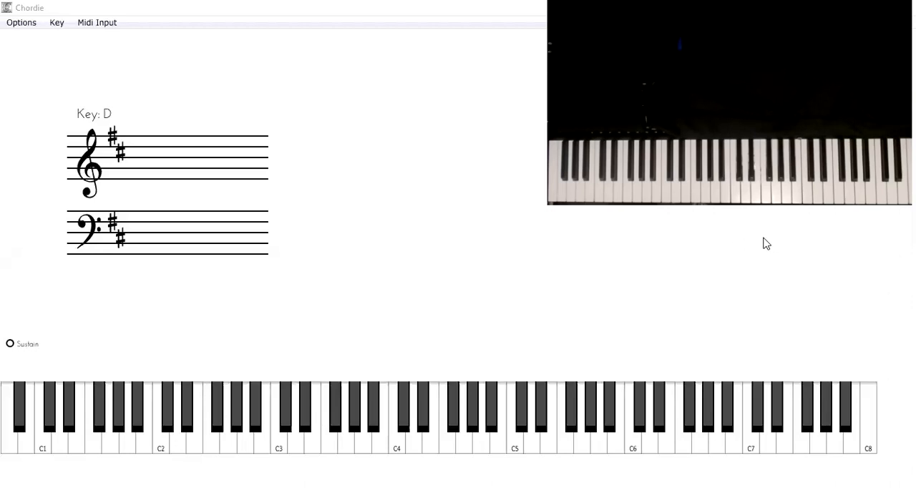
mouse_move(777, 238)
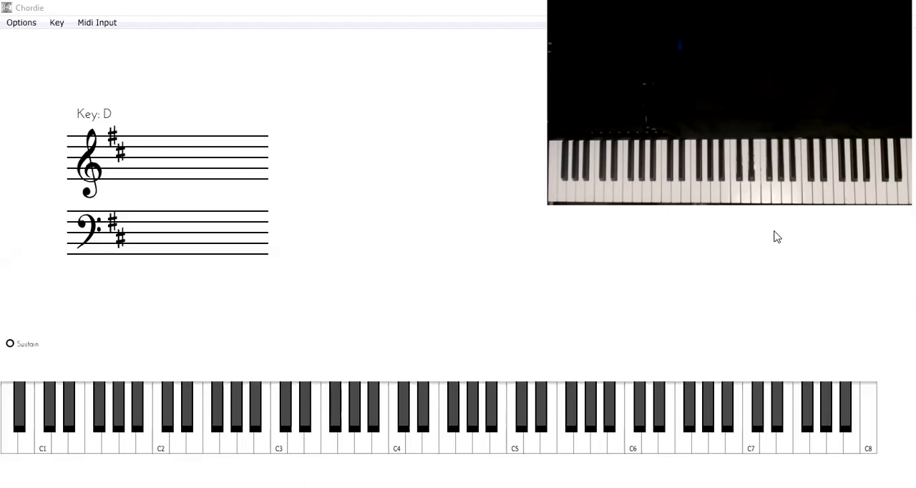
mouse_move(800, 235)
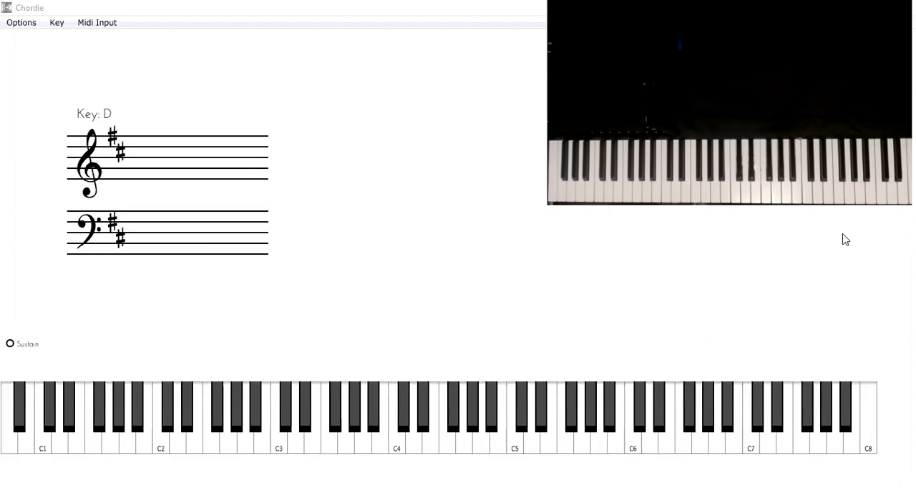
mouse_move(544, 186)
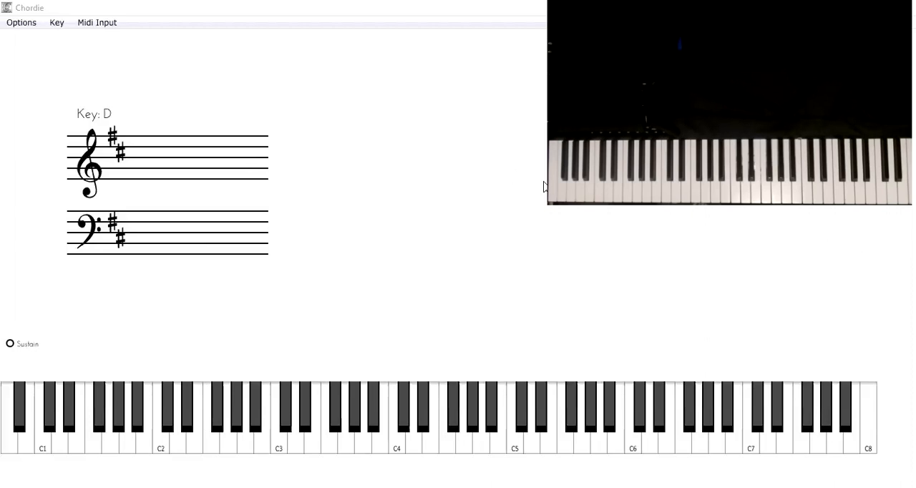
mouse_move(359, 29)
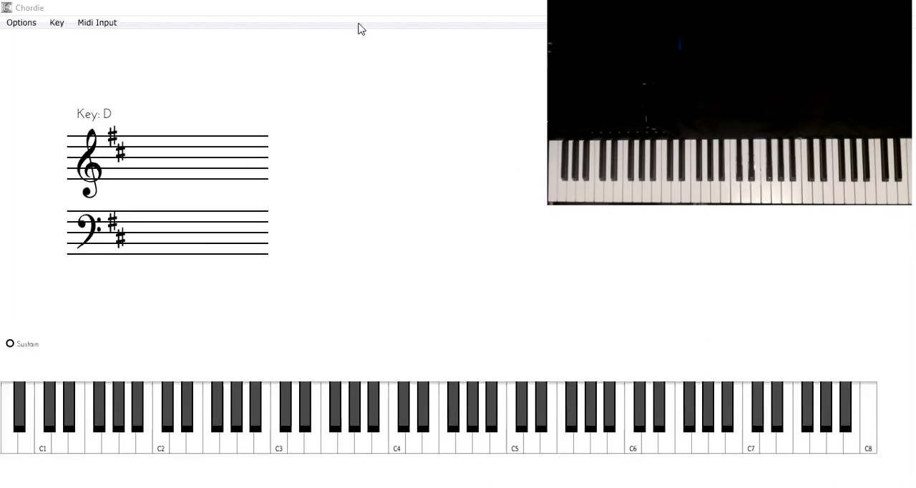